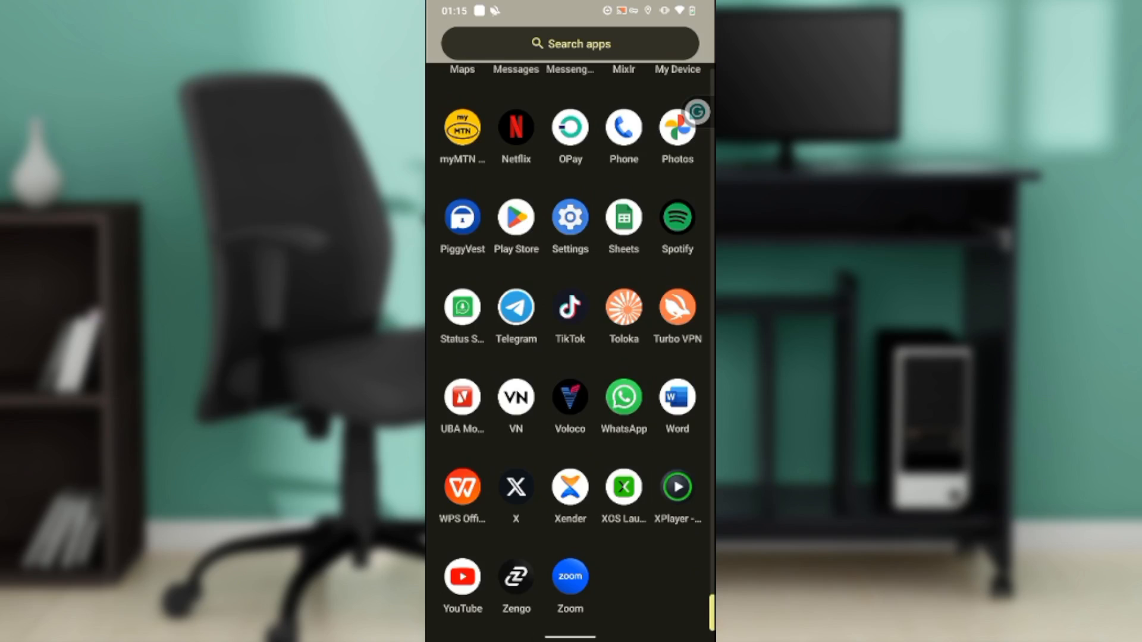
Launch Zengo from the app drawer to reach the £0.00 Main Wallet home.
click(515, 577)
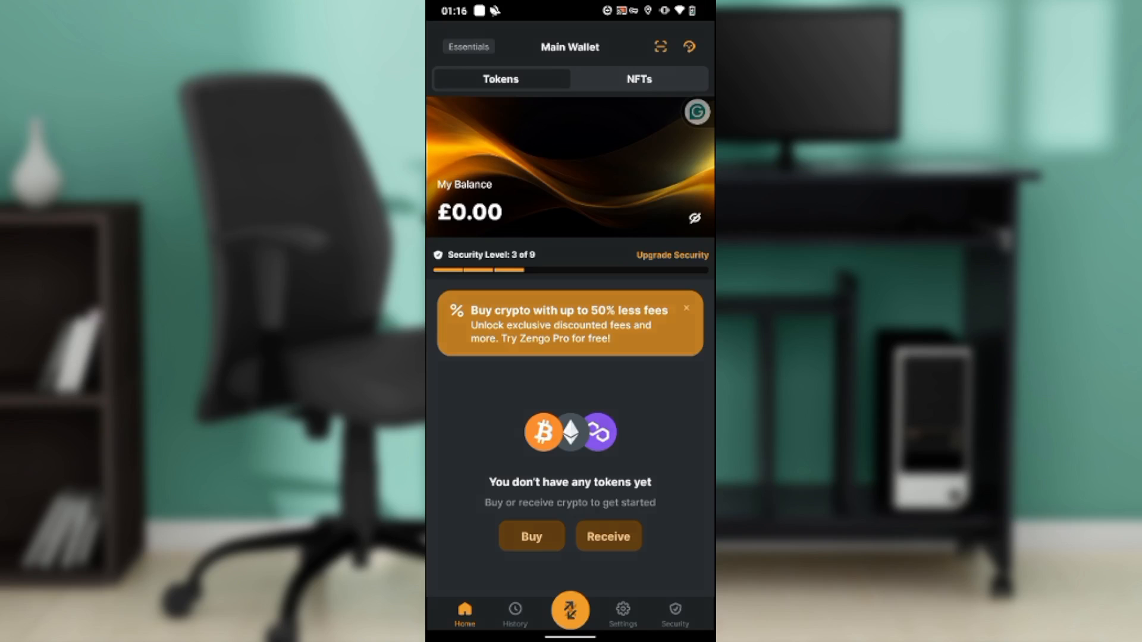
Open the Buy crypto list for the Main Wallet.
click(570, 610)
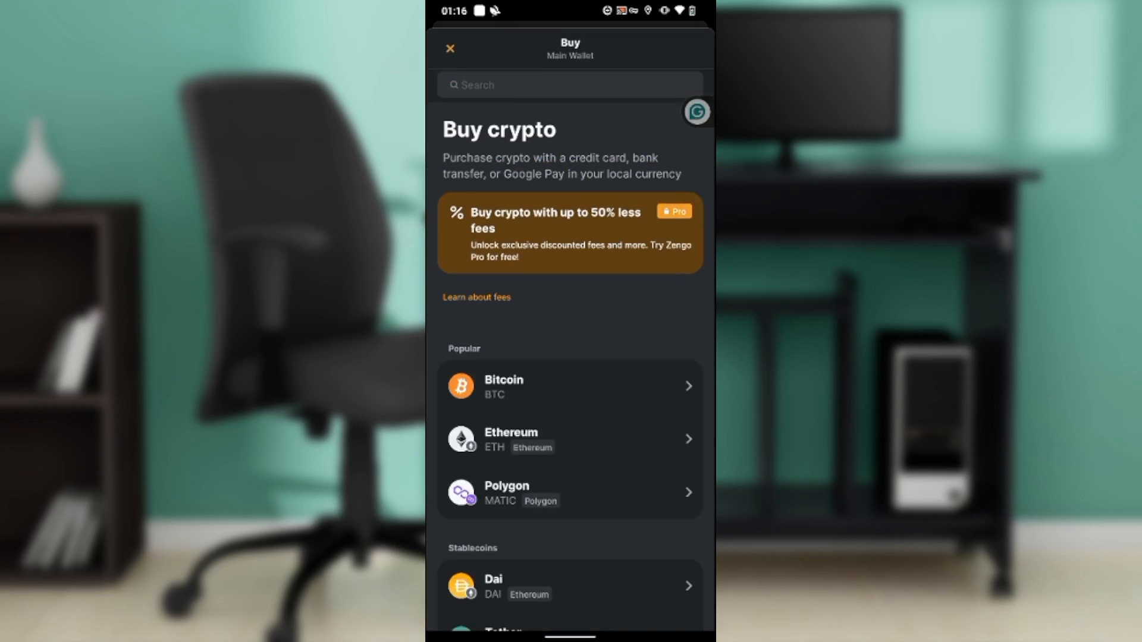
Scroll the Buy crypto list toward Bitcoin and the MoonPay option.
scroll(down, 3)
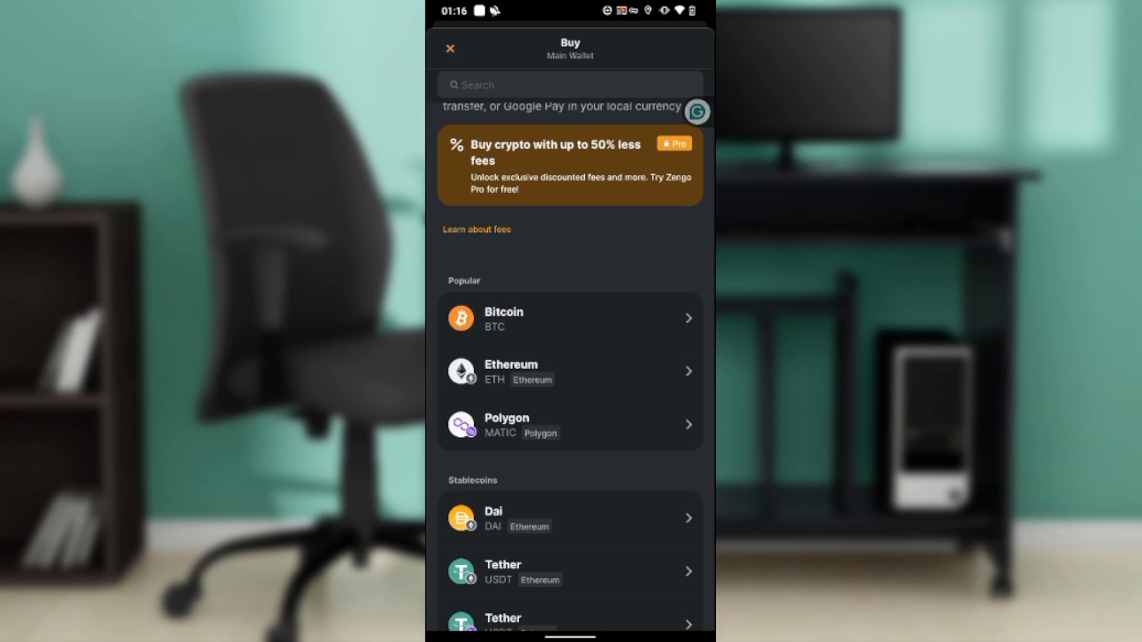
scroll(down, 3)
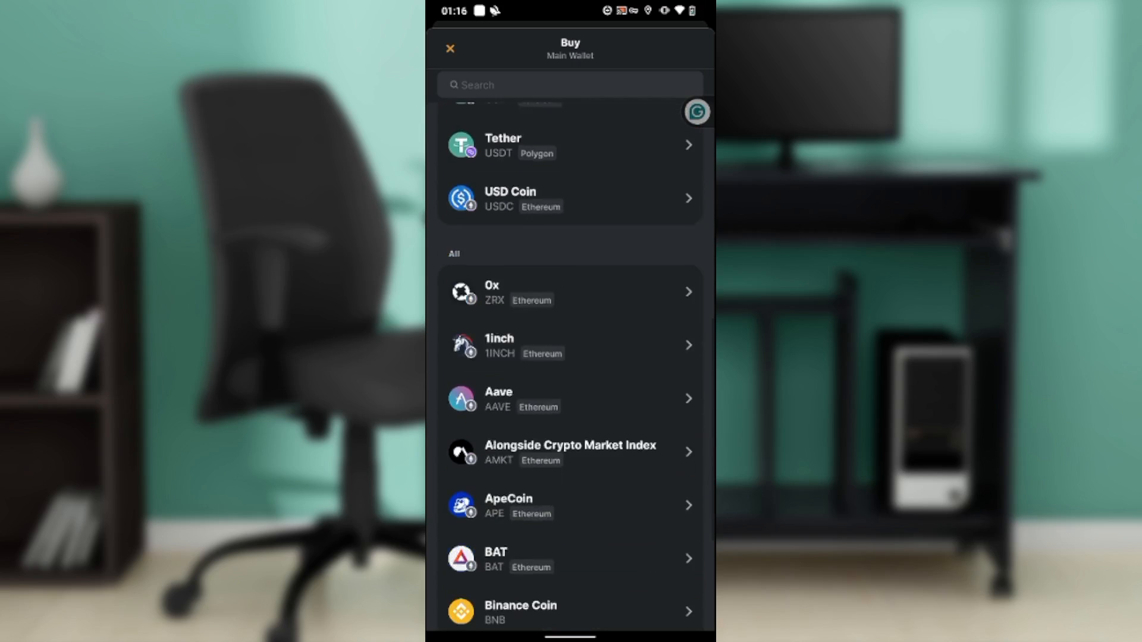
scroll(down, 3)
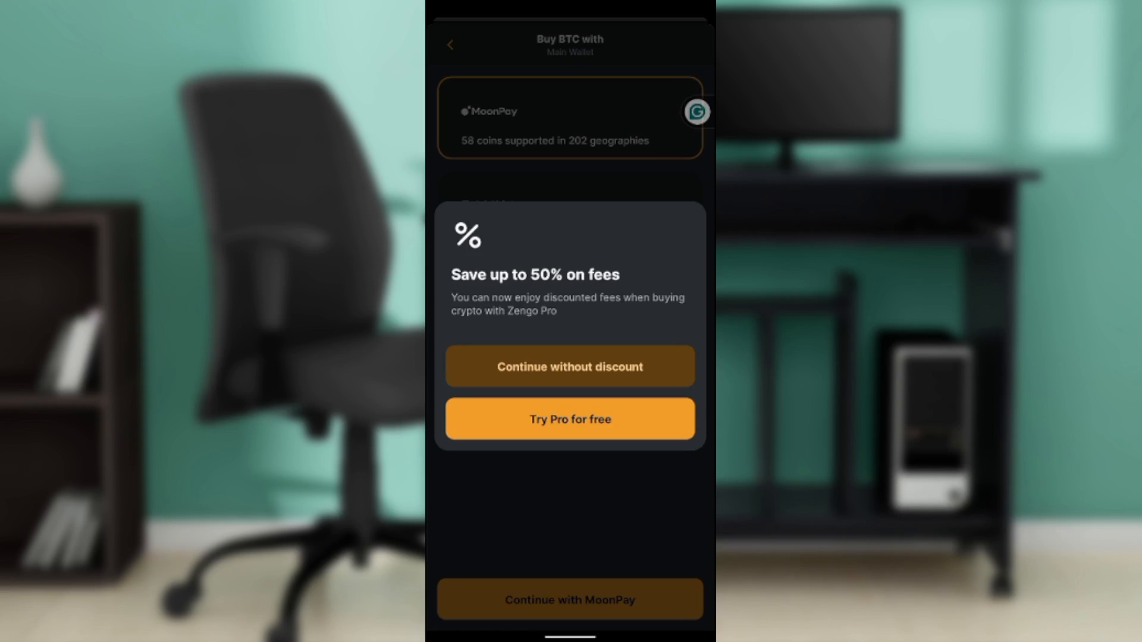
Skip the Zengo Pro discount to show the MoonPay form: 300 USD for 0.00409 BTC.
click(570, 366)
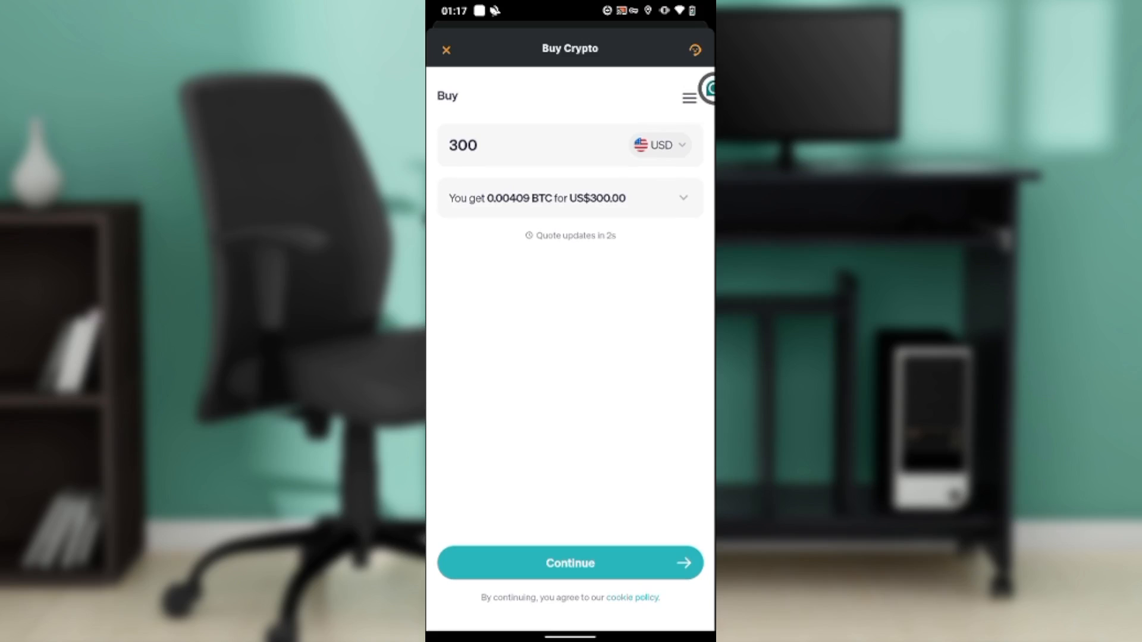
click(656, 144)
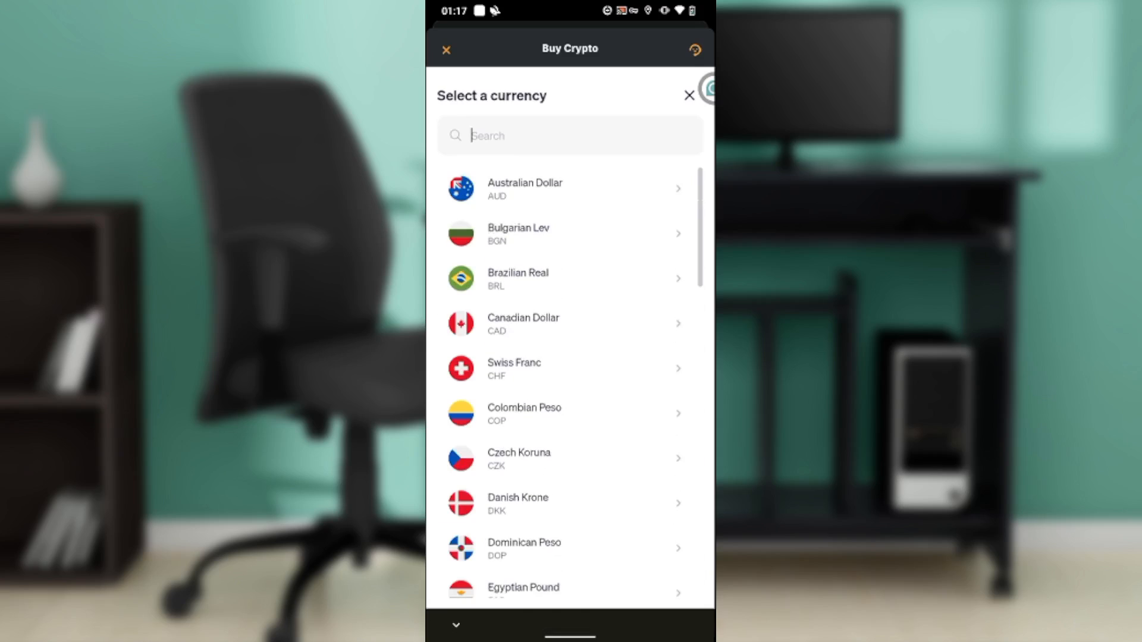
click(569, 136)
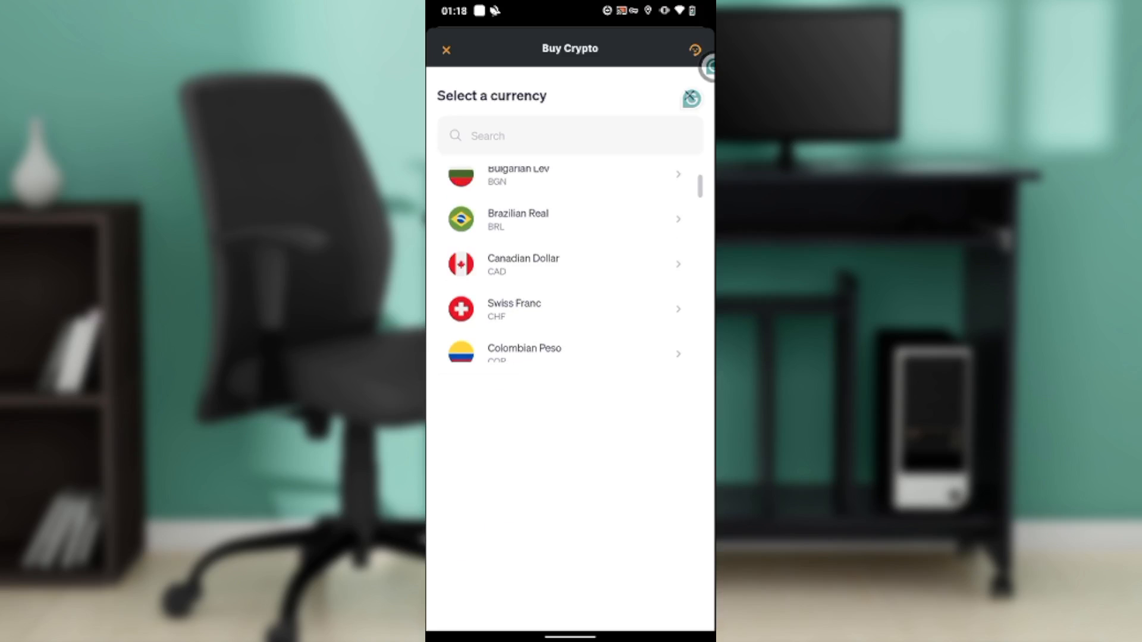
scroll(down, 3)
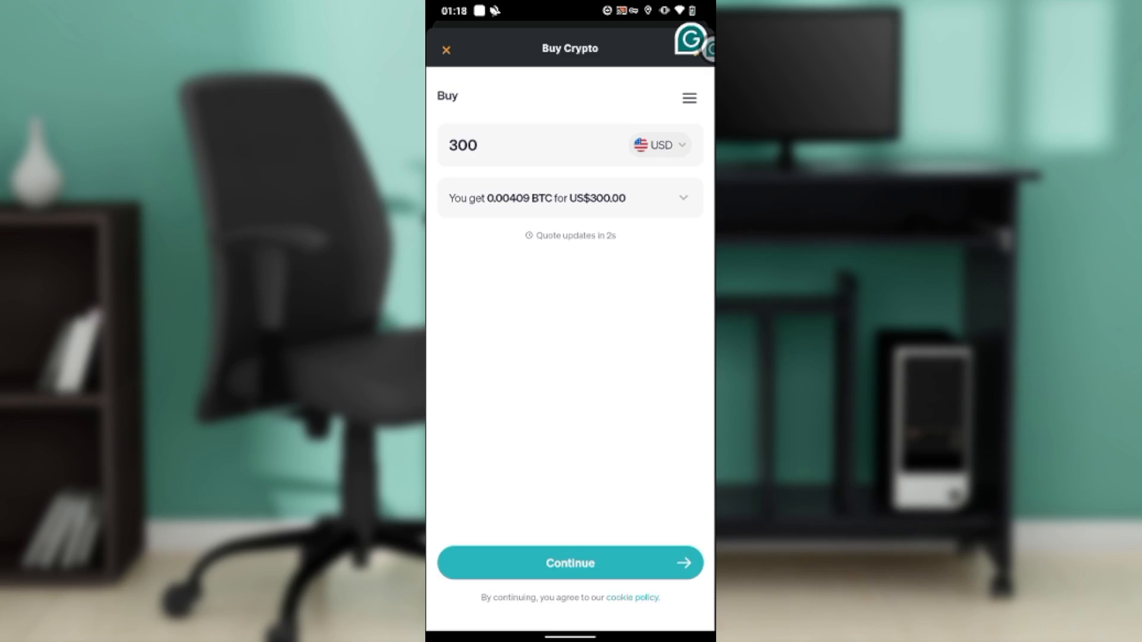
Continue with 300 USD, submit the email, and focus the first verification-code box.
click(570, 563)
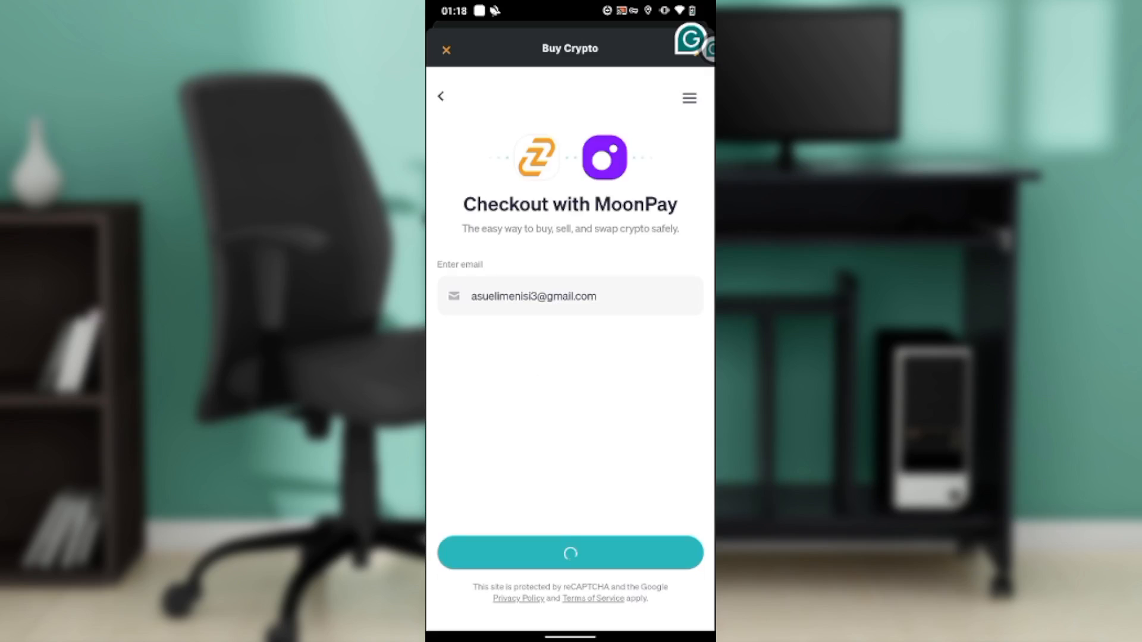
click(570, 551)
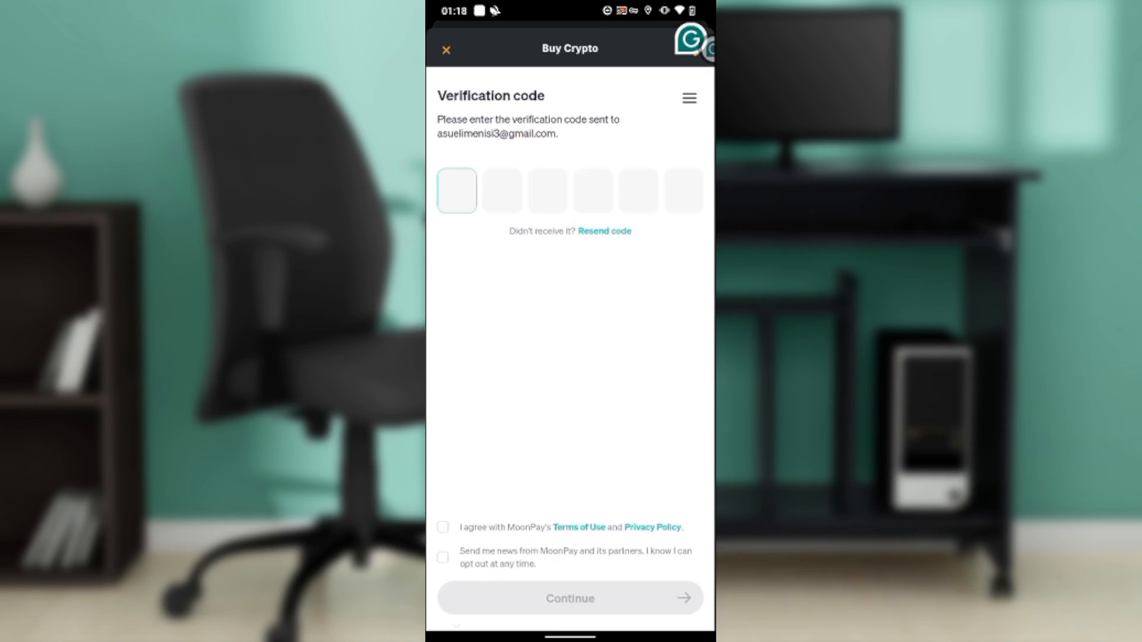
click(457, 190)
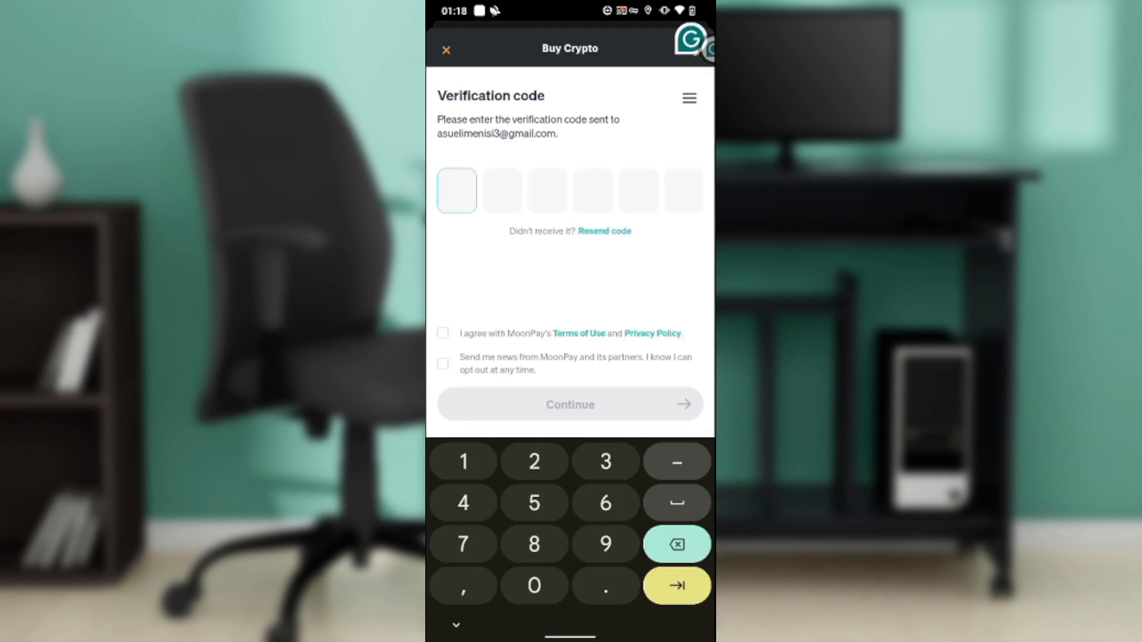